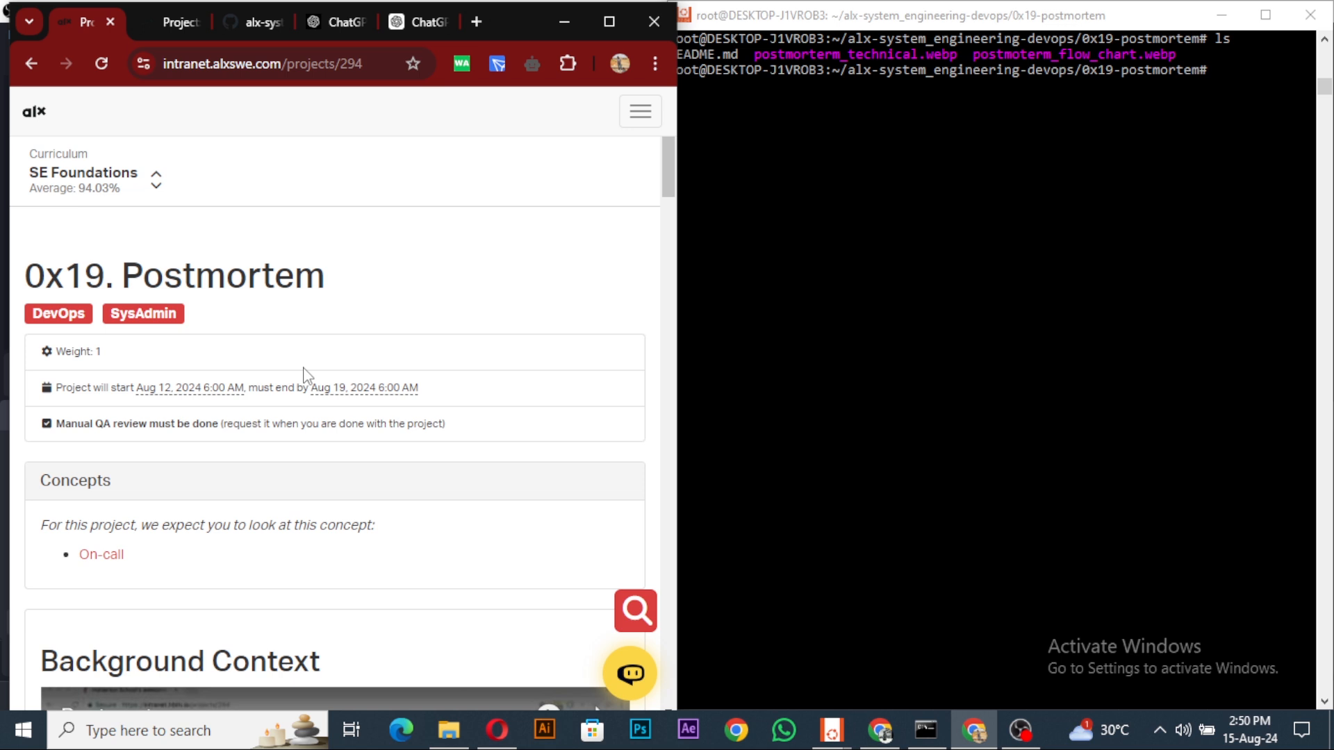
mouse_move(307, 379)
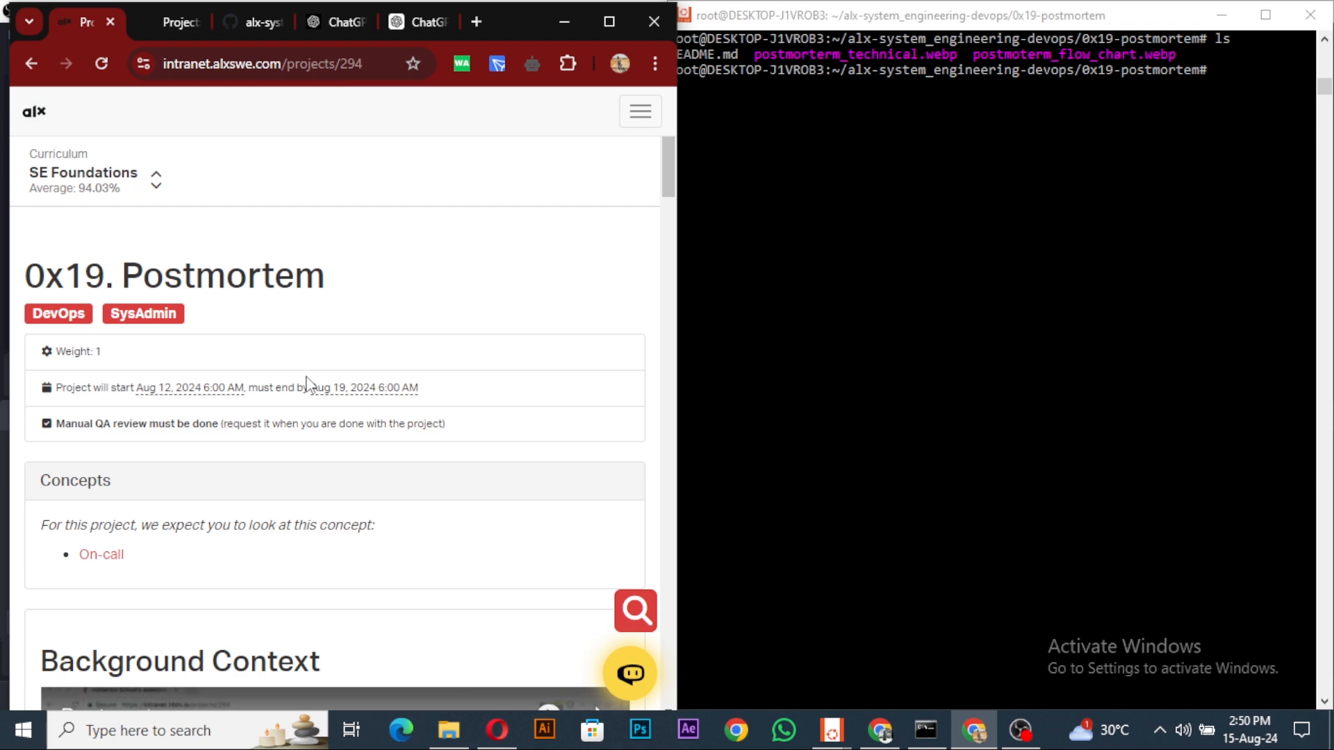
mouse_move(310, 353)
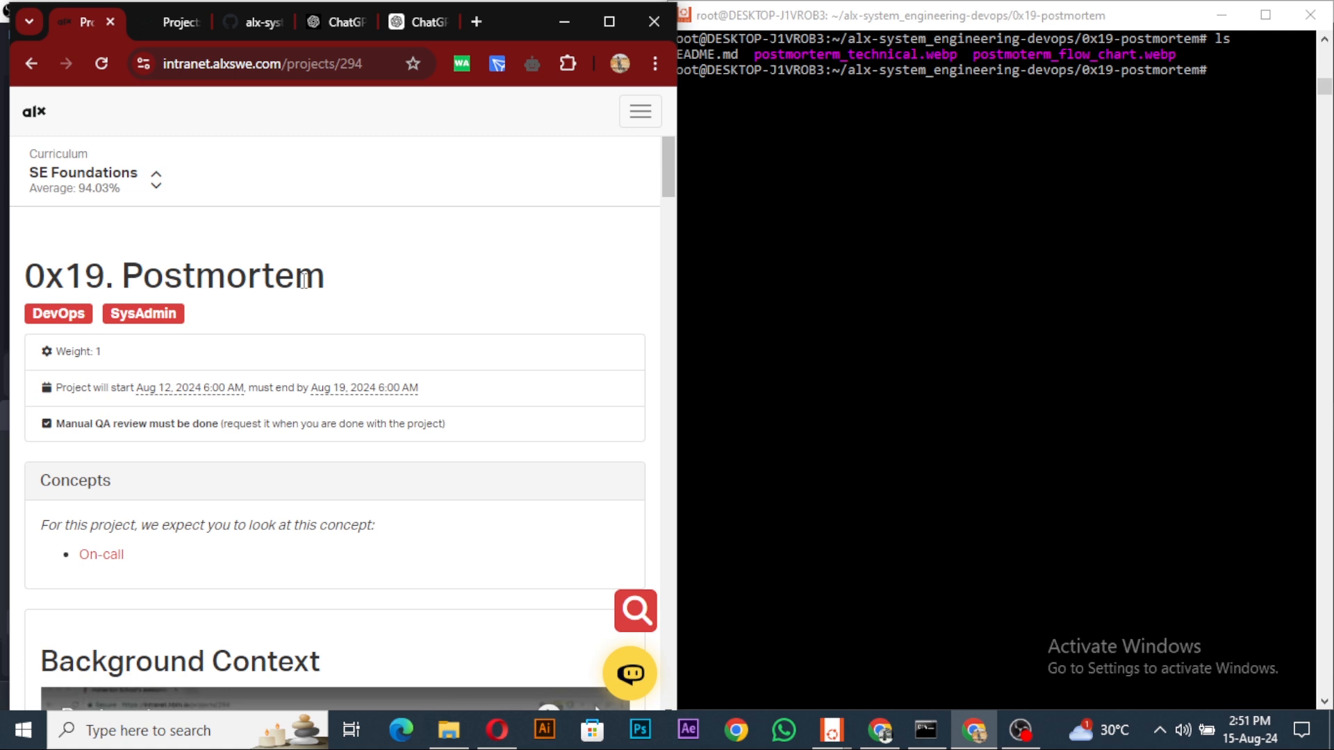
mouse_move(275, 262)
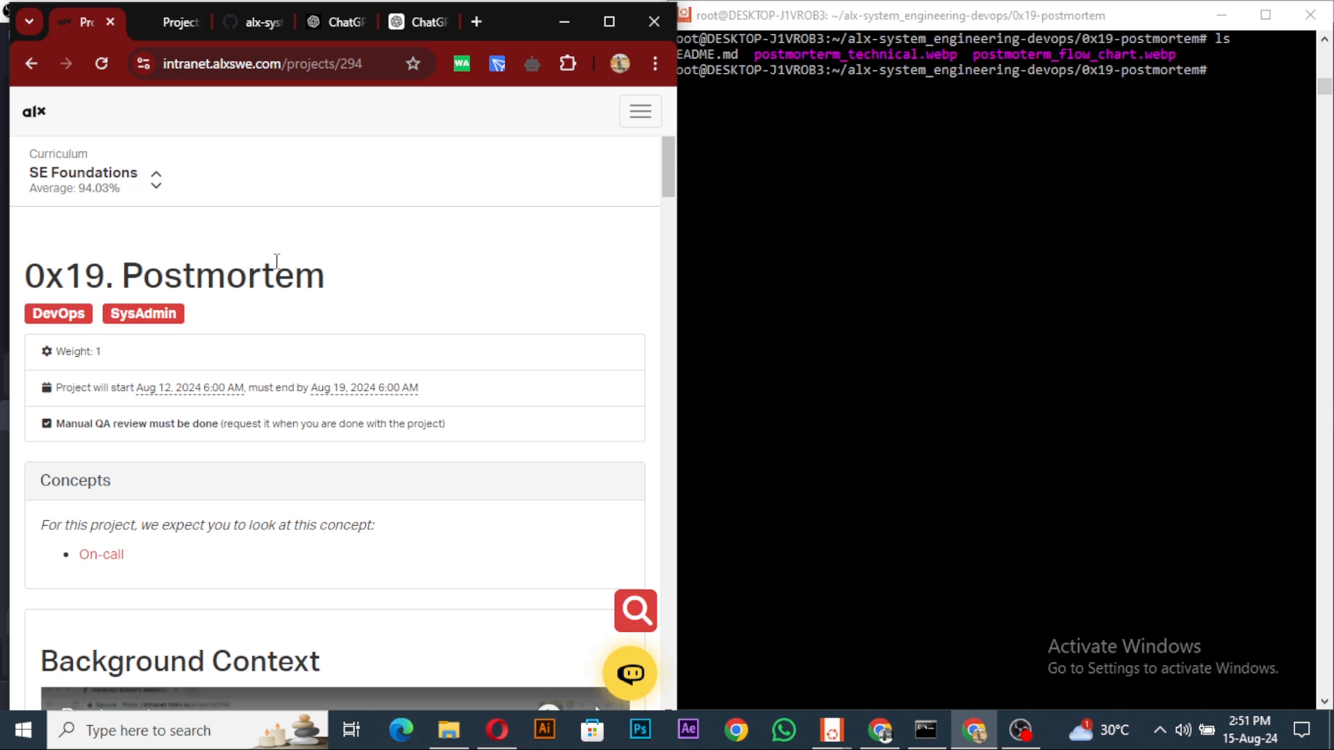
mouse_move(242, 153)
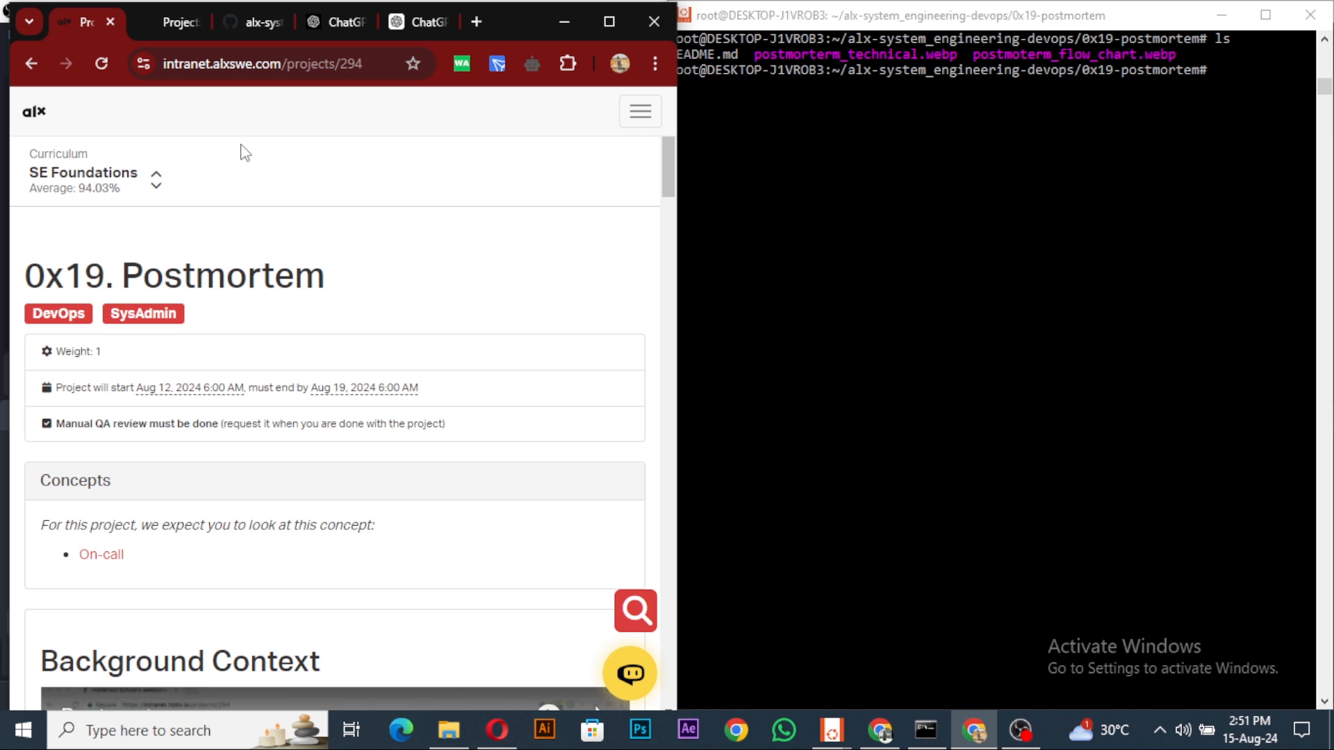
mouse_move(270, 228)
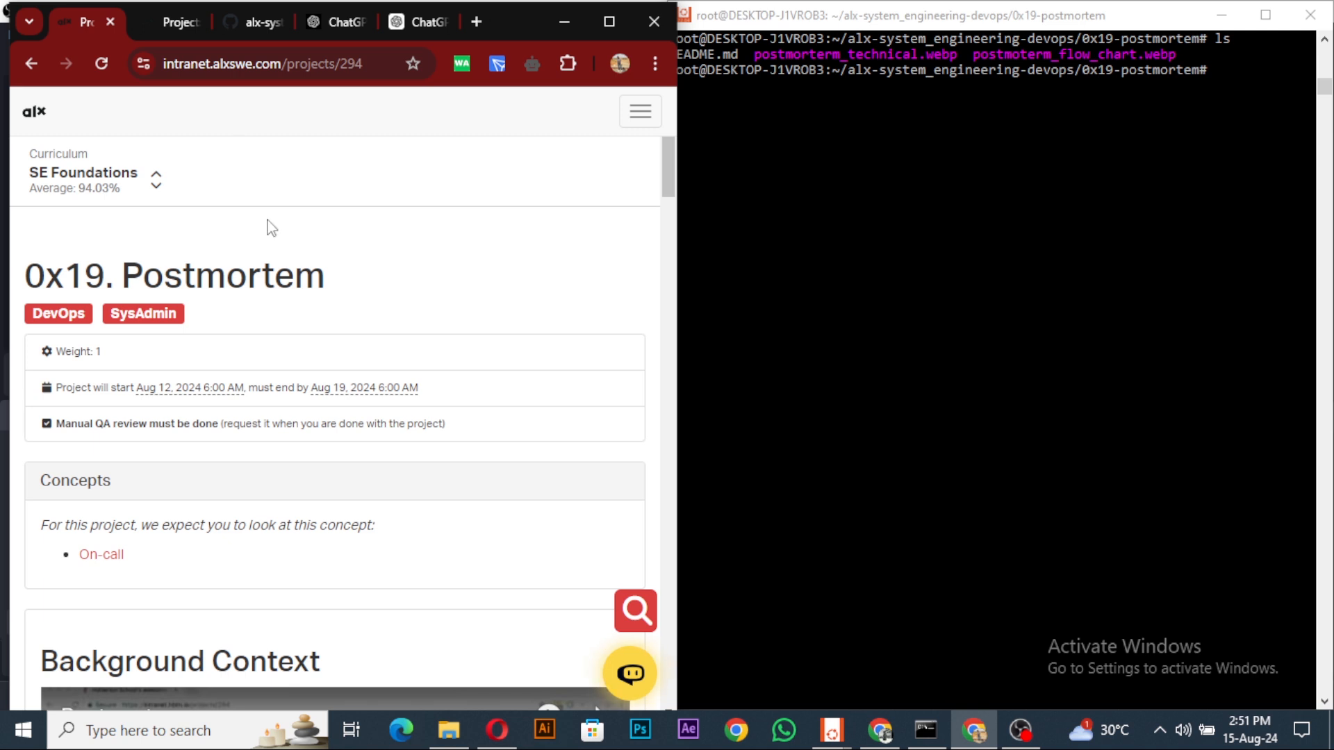
mouse_move(277, 218)
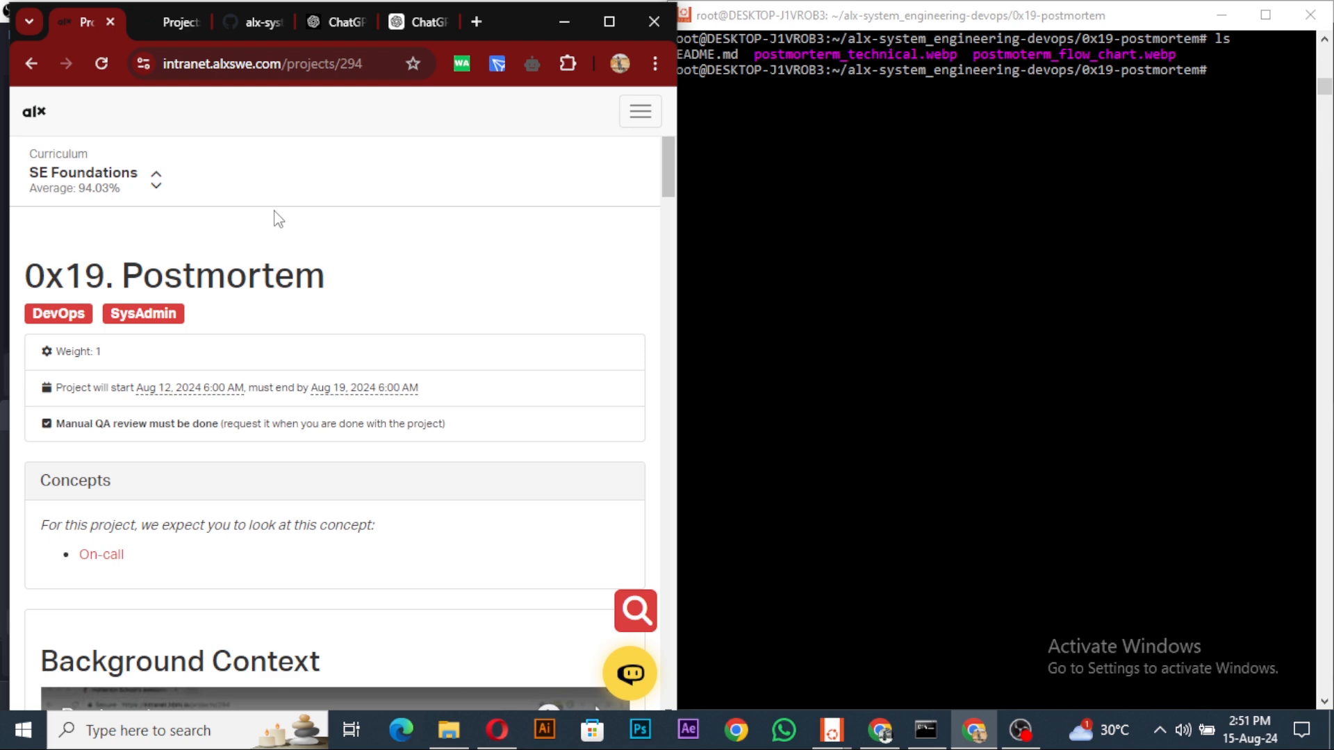
- Scroll the 0x19 Postmortem page down to the Requirements section (issue summary, timeline, root cause)
scroll("down", 3)
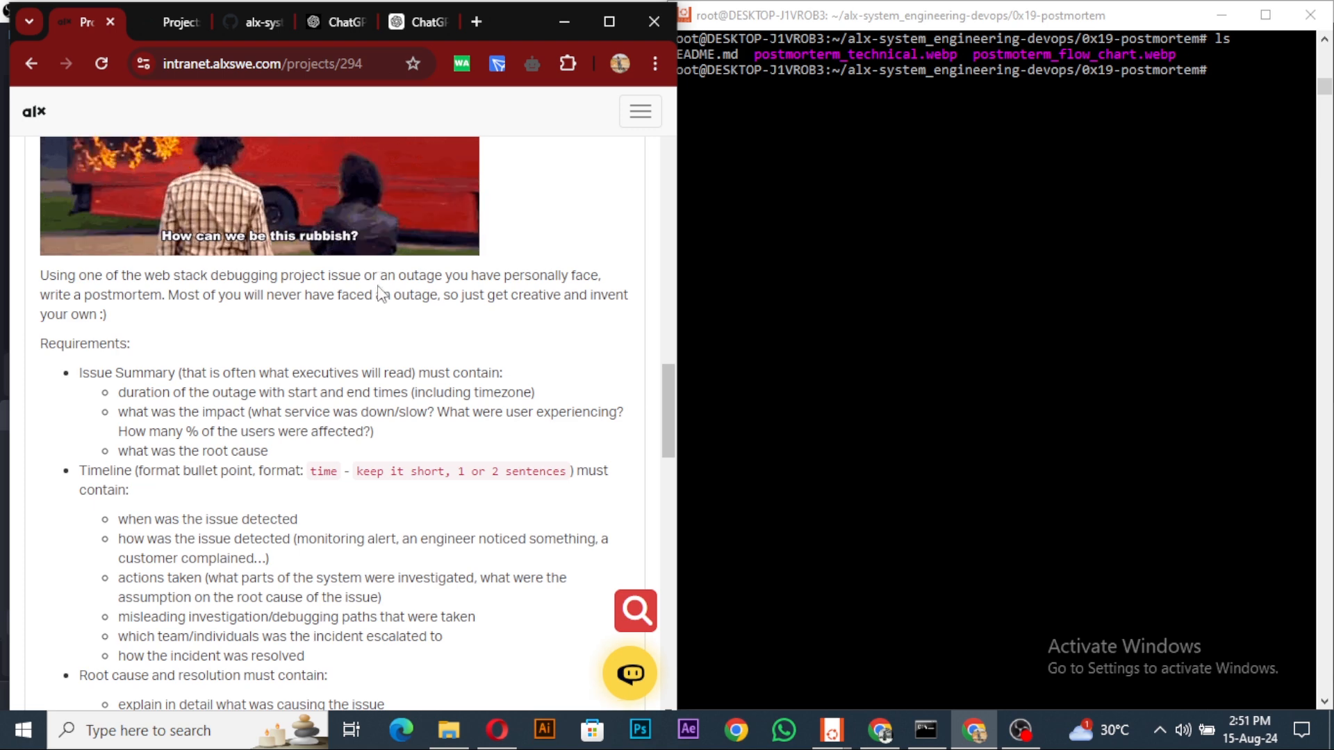
mouse_move(375, 294)
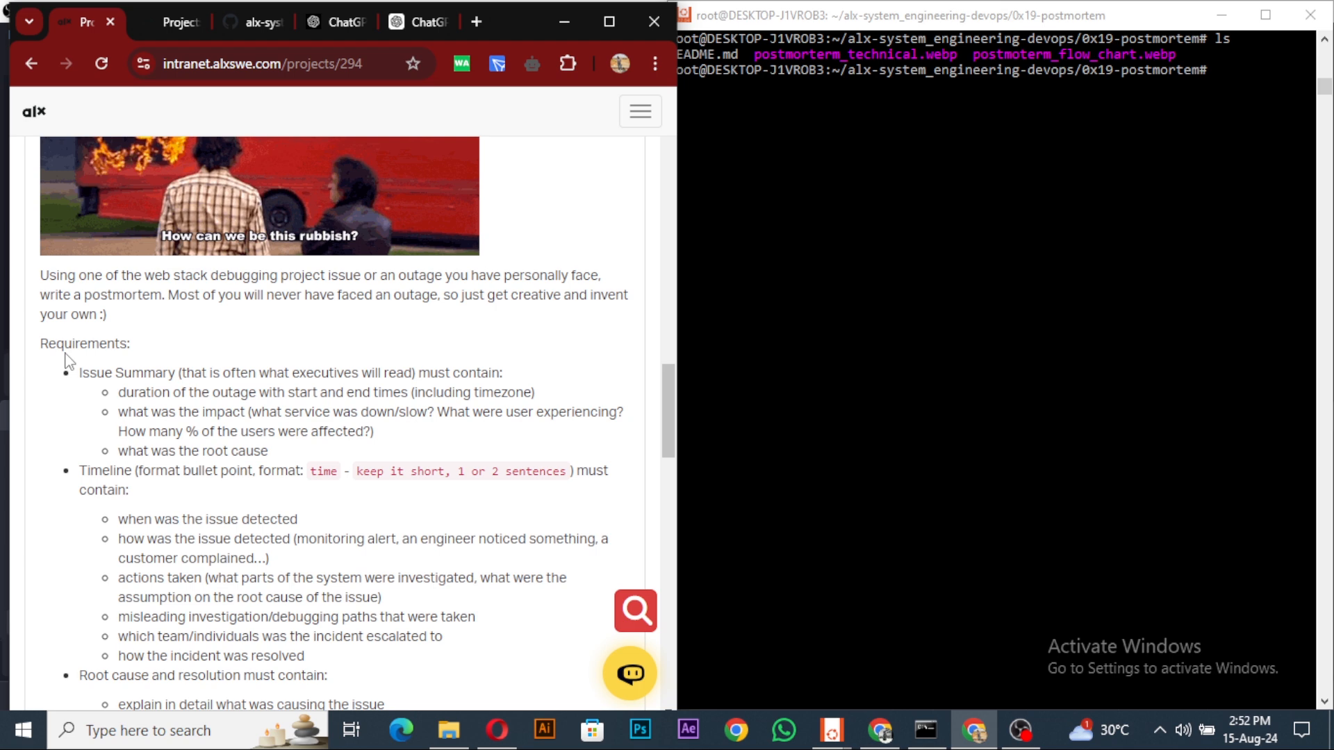
scroll("down", 3)
type("vi README.md")
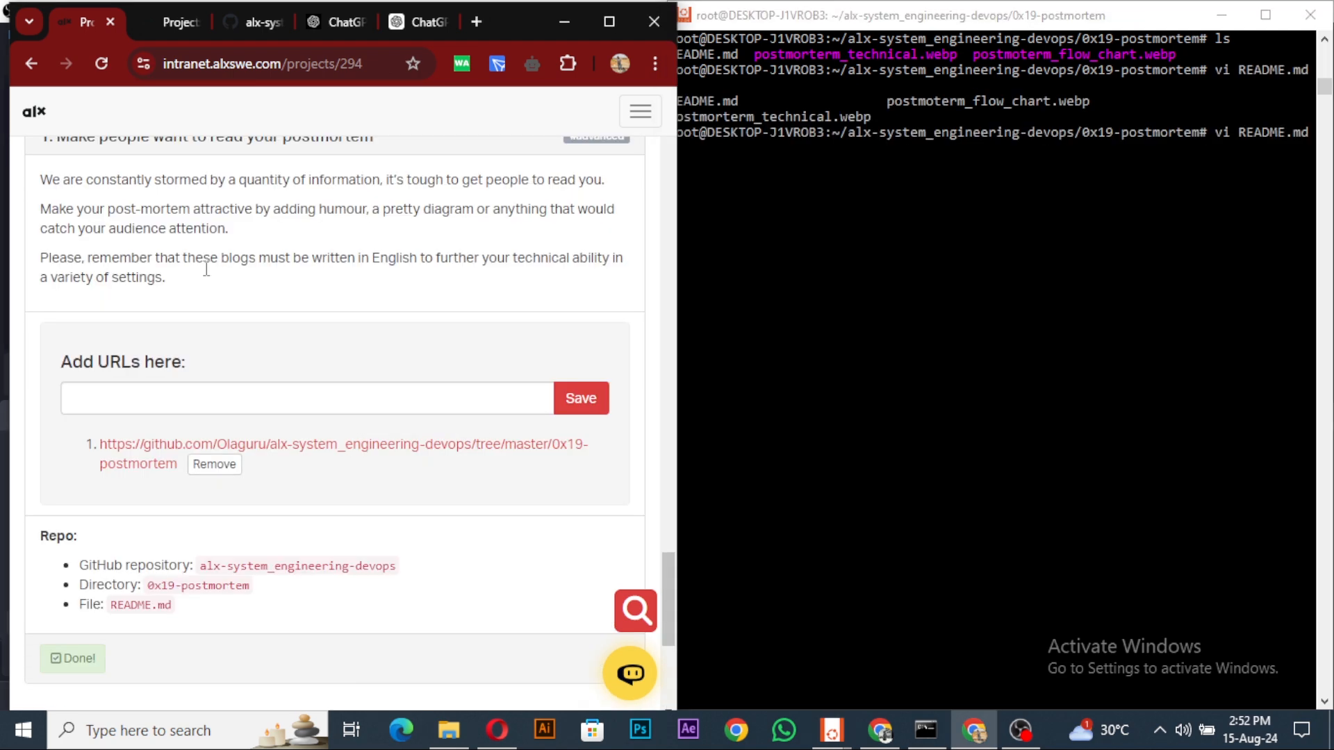
mouse_move(306, 300)
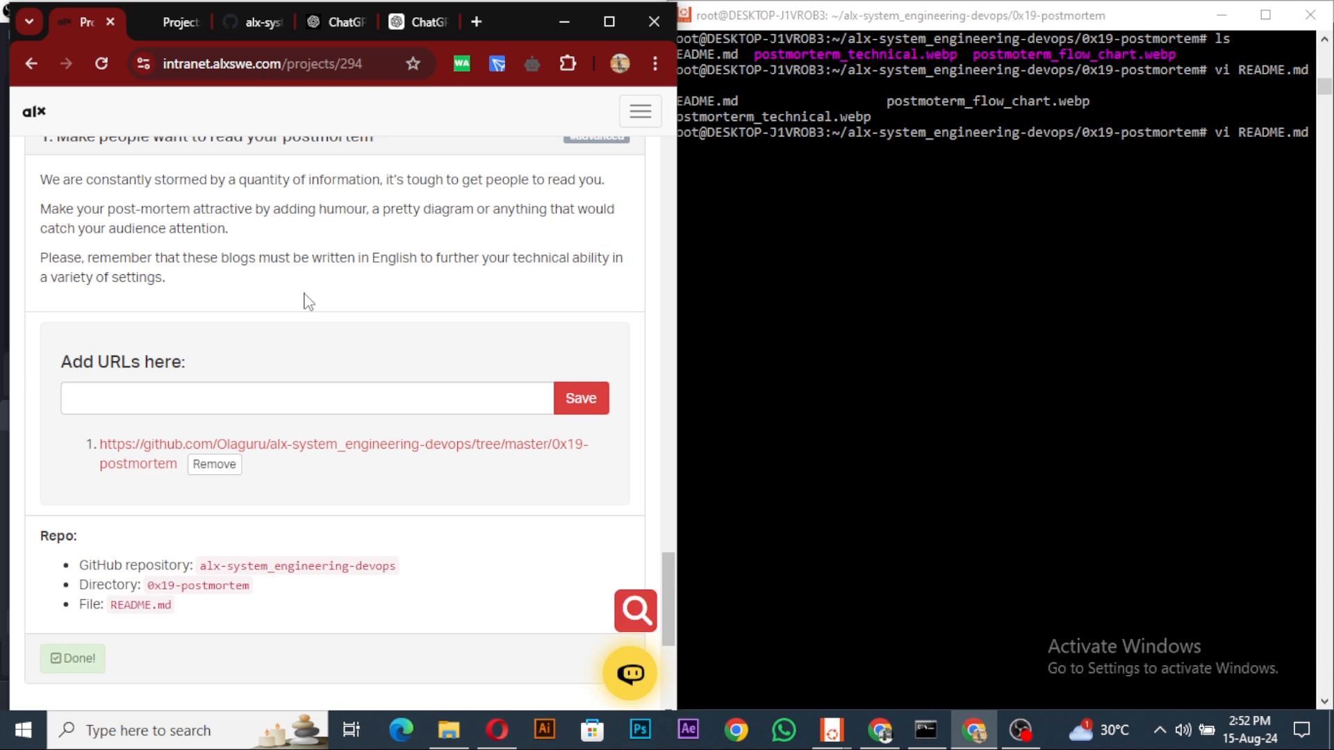
mouse_move(305, 295)
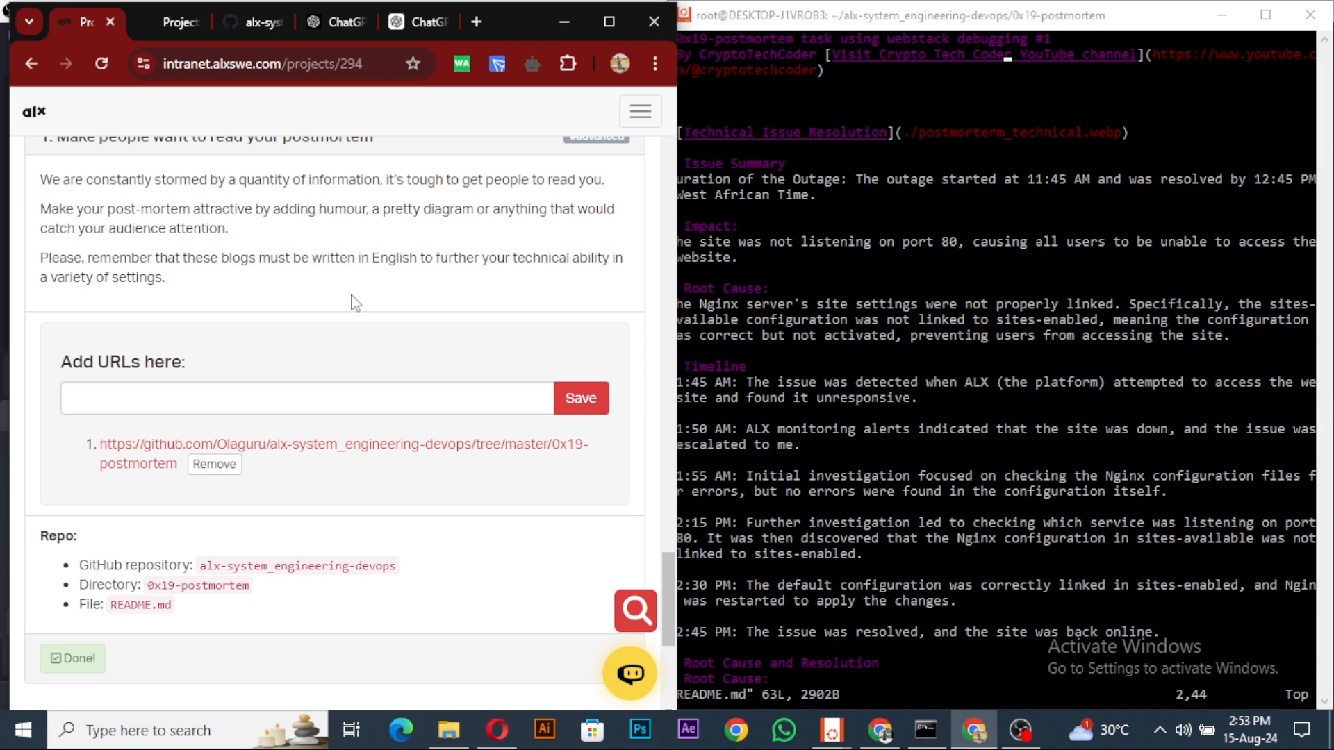
double_click(139, 606)
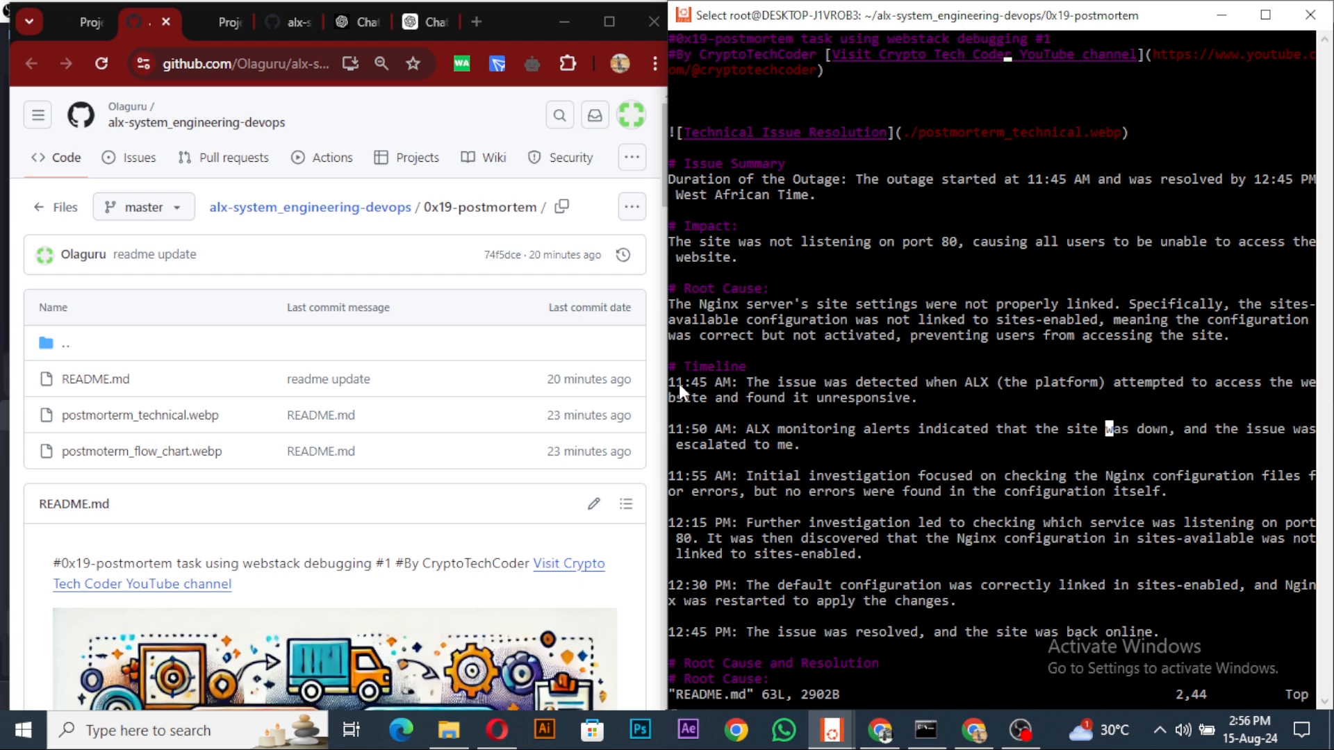
mouse_move(967, 394)
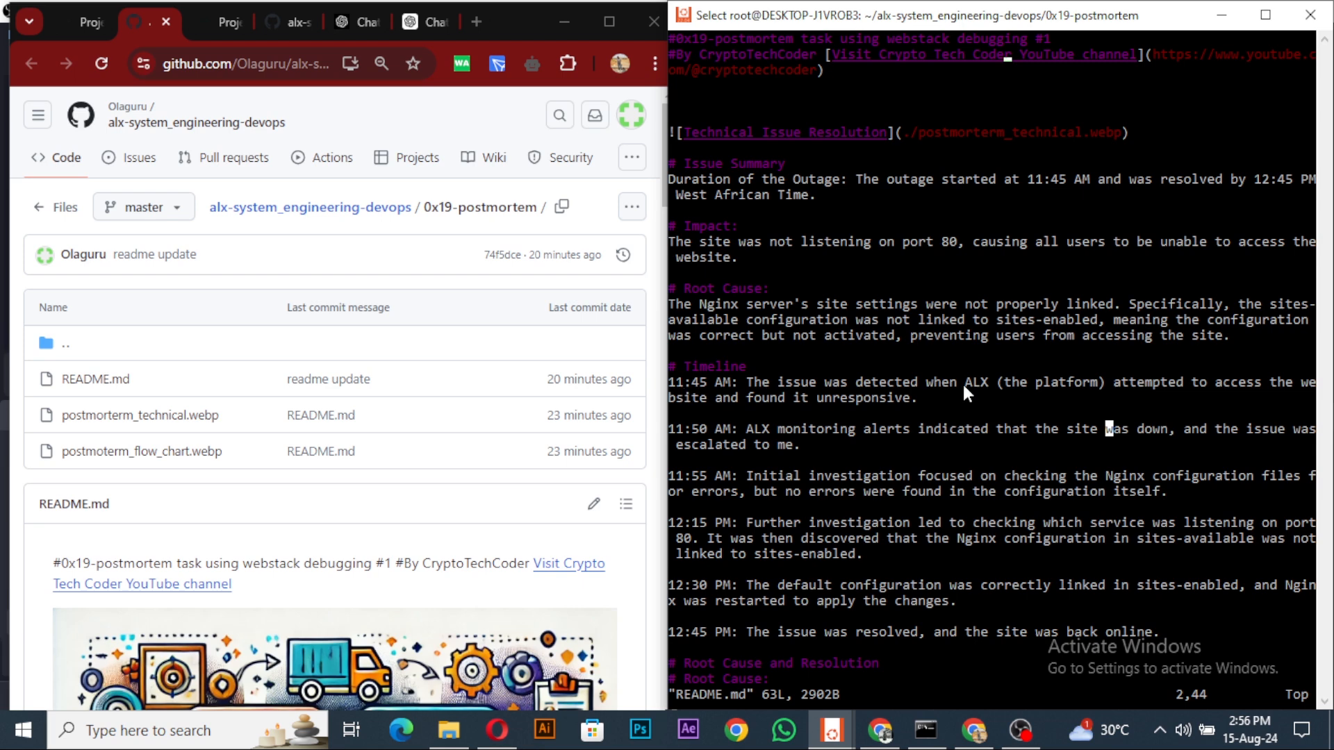
mouse_move(1204, 400)
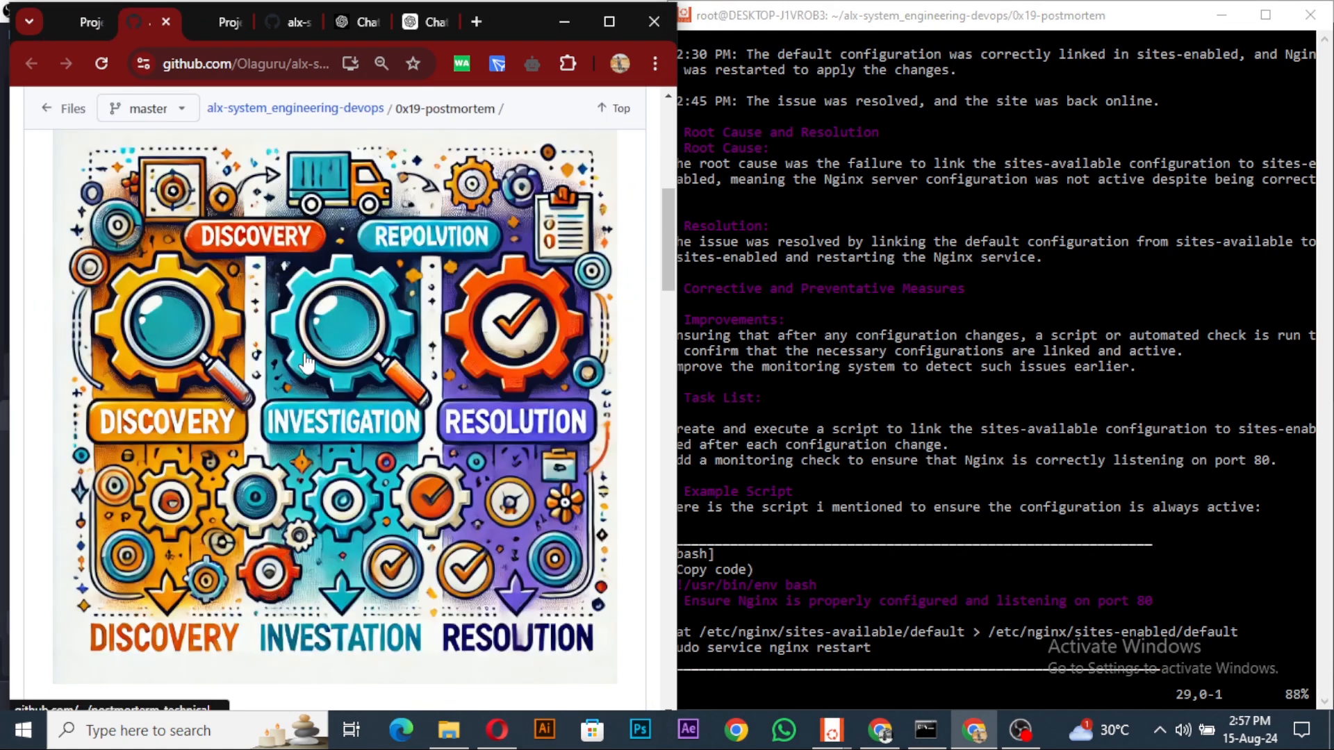
mouse_move(233, 415)
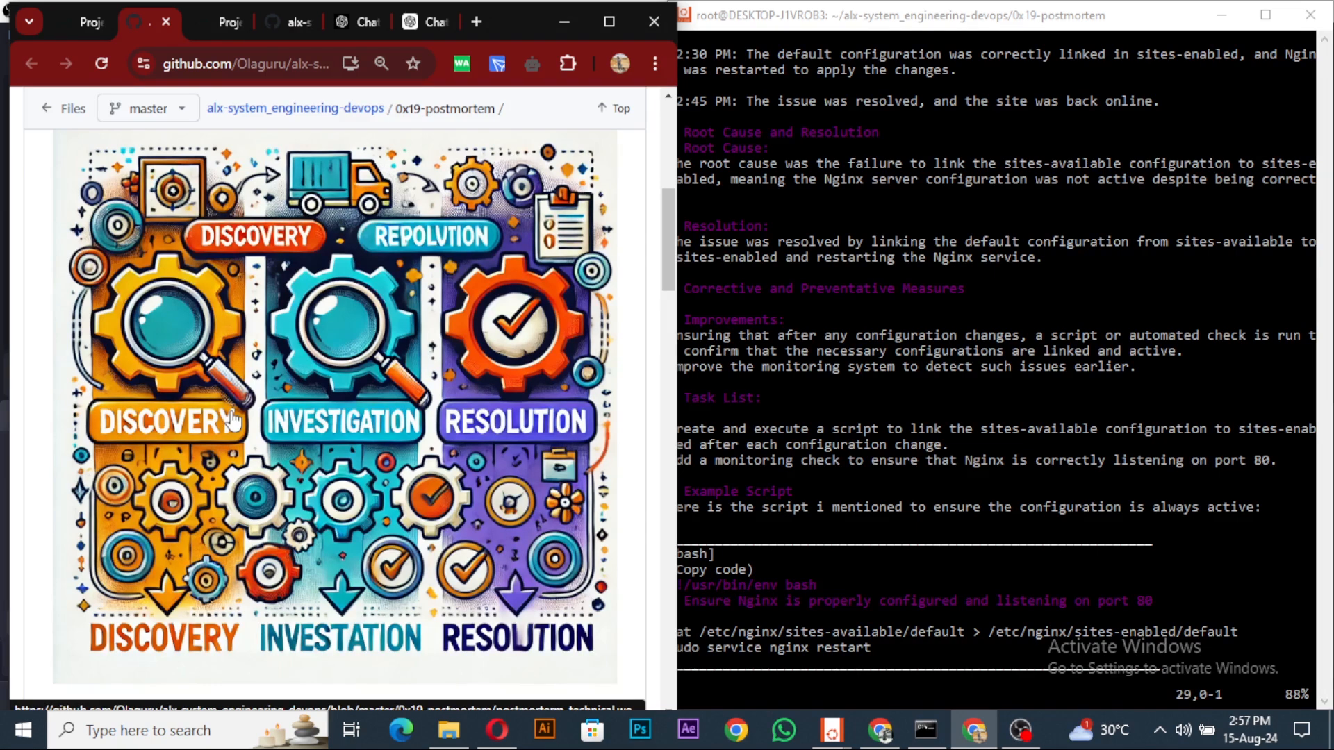
scroll("down", 3)
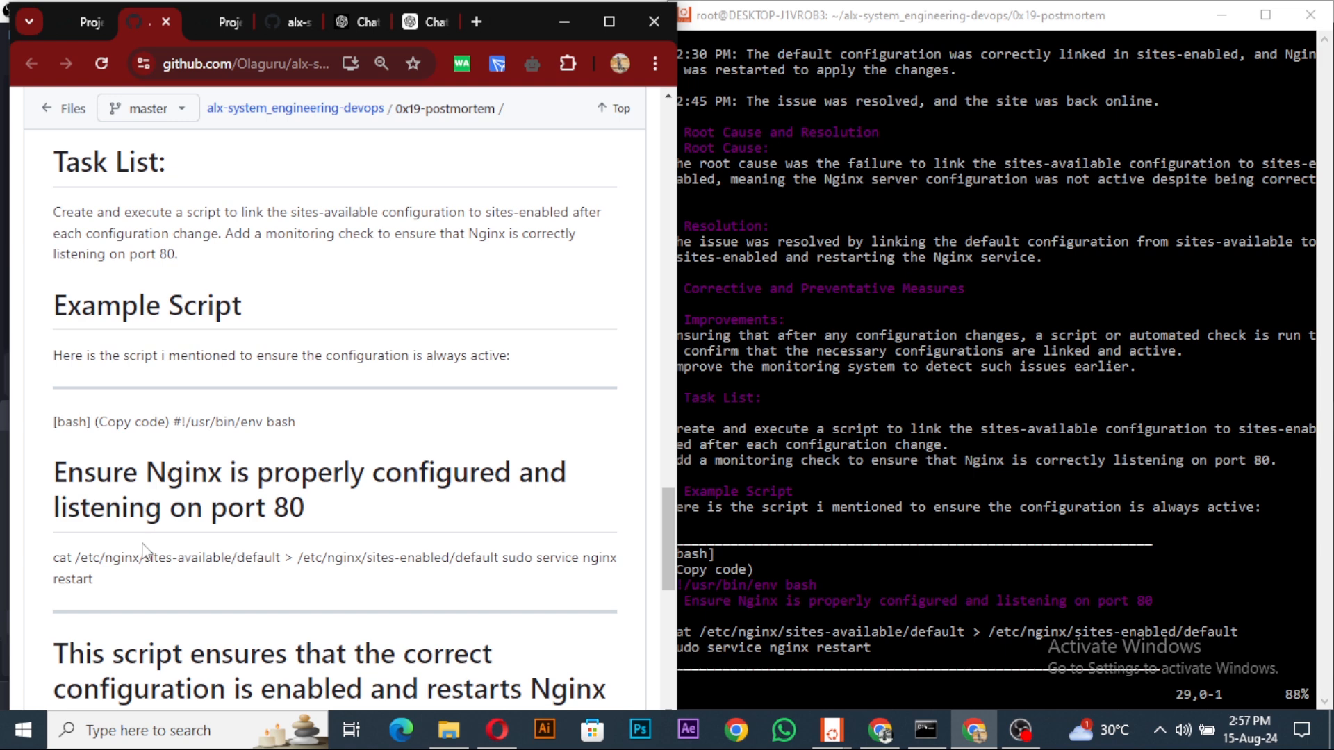
scroll("down", 3)
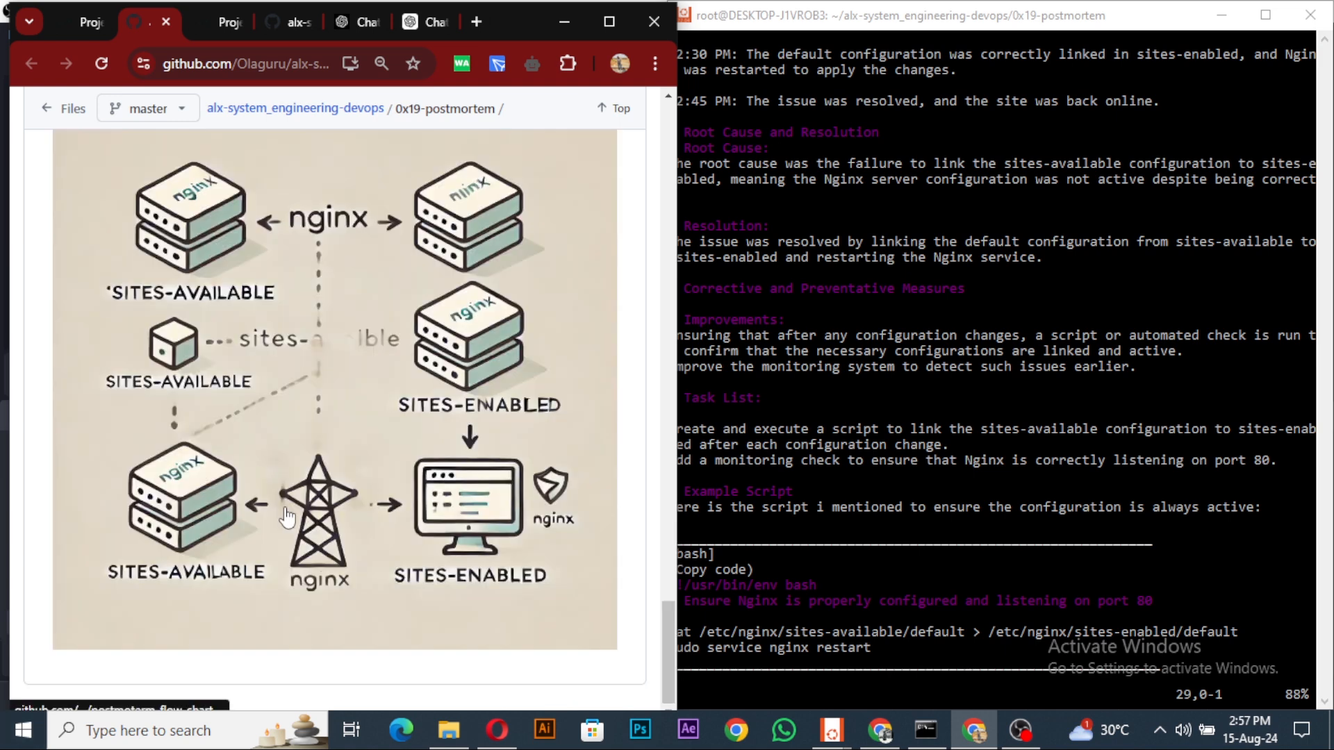
scroll("down", 3)
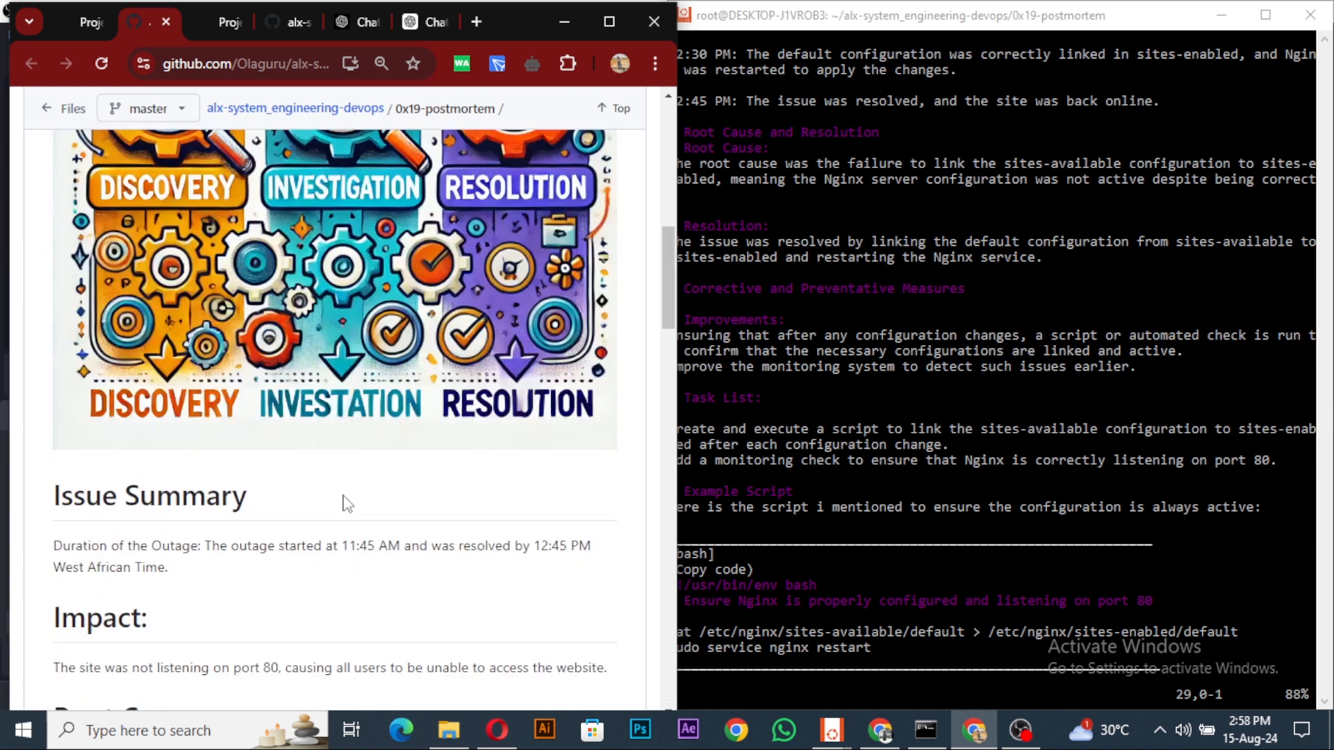